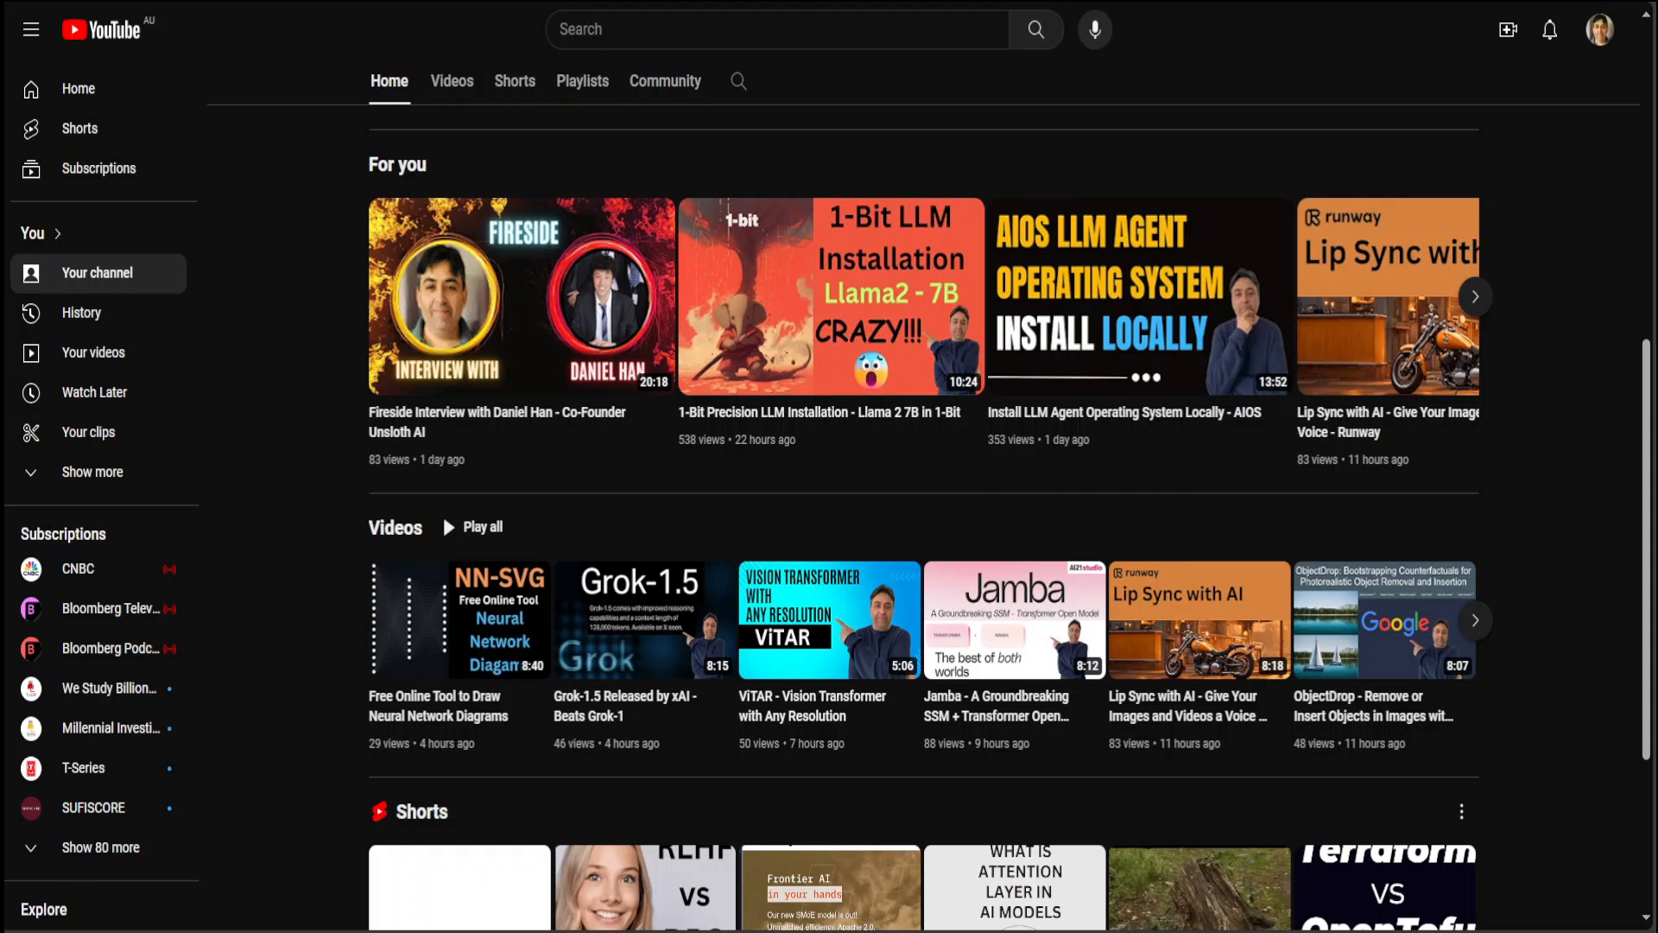
pyautogui.moveTo(1015, 621)
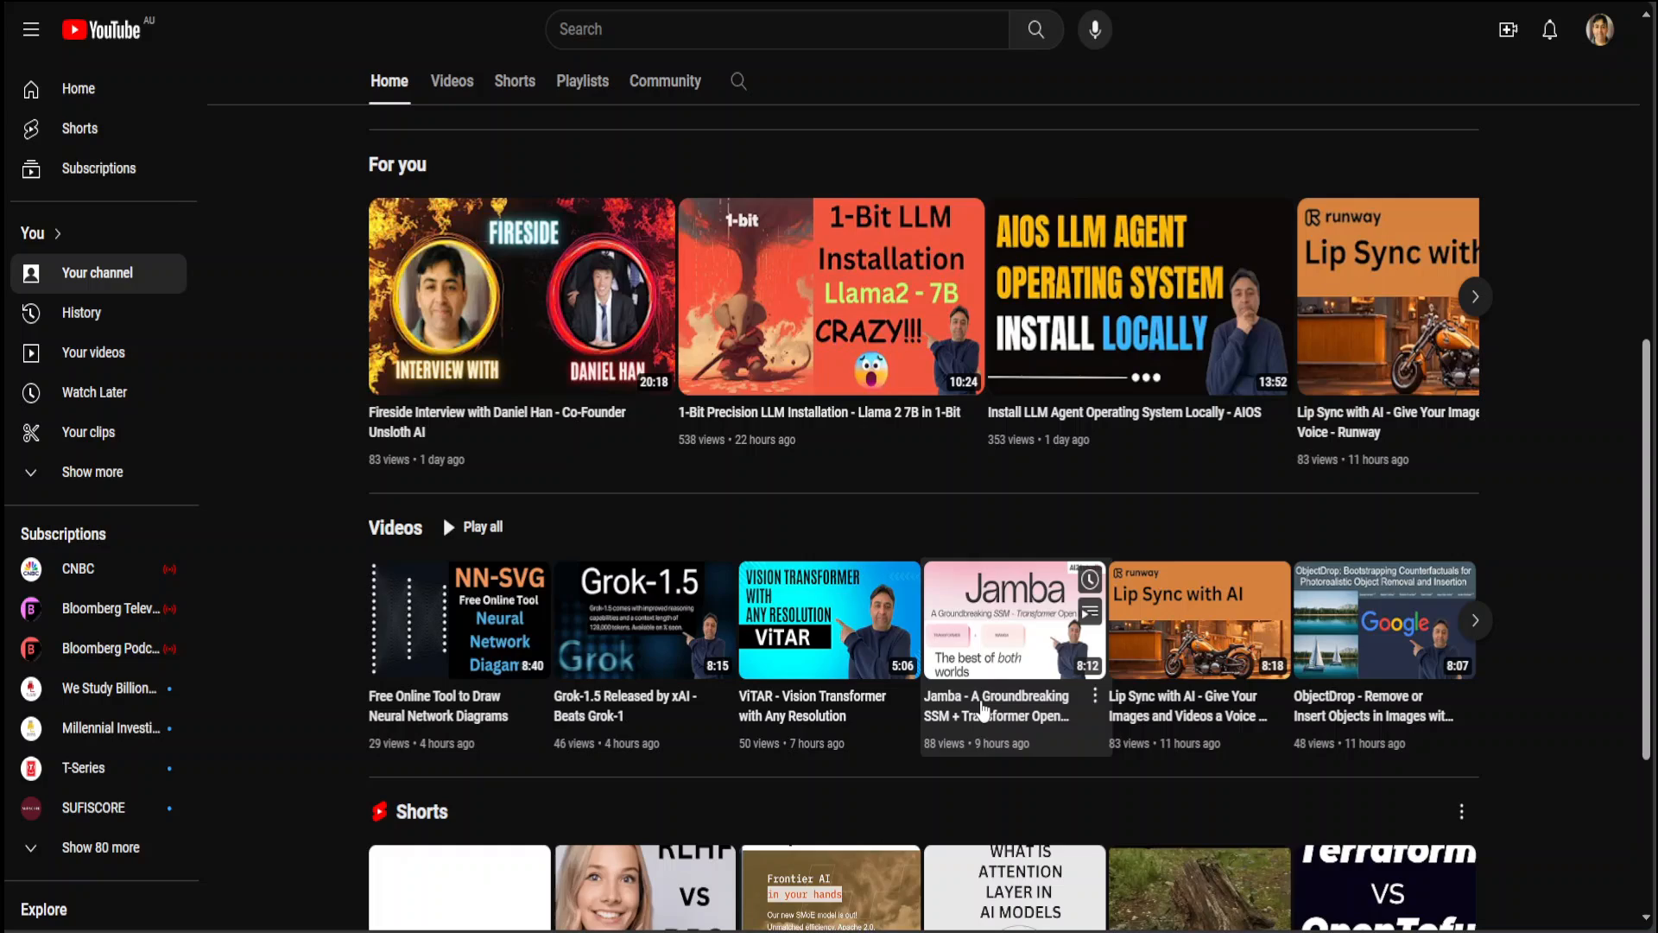
# - Show the AI21 Labs announcement page for the Jamba SSM-Transformer open model
pyautogui.click(1014, 619)
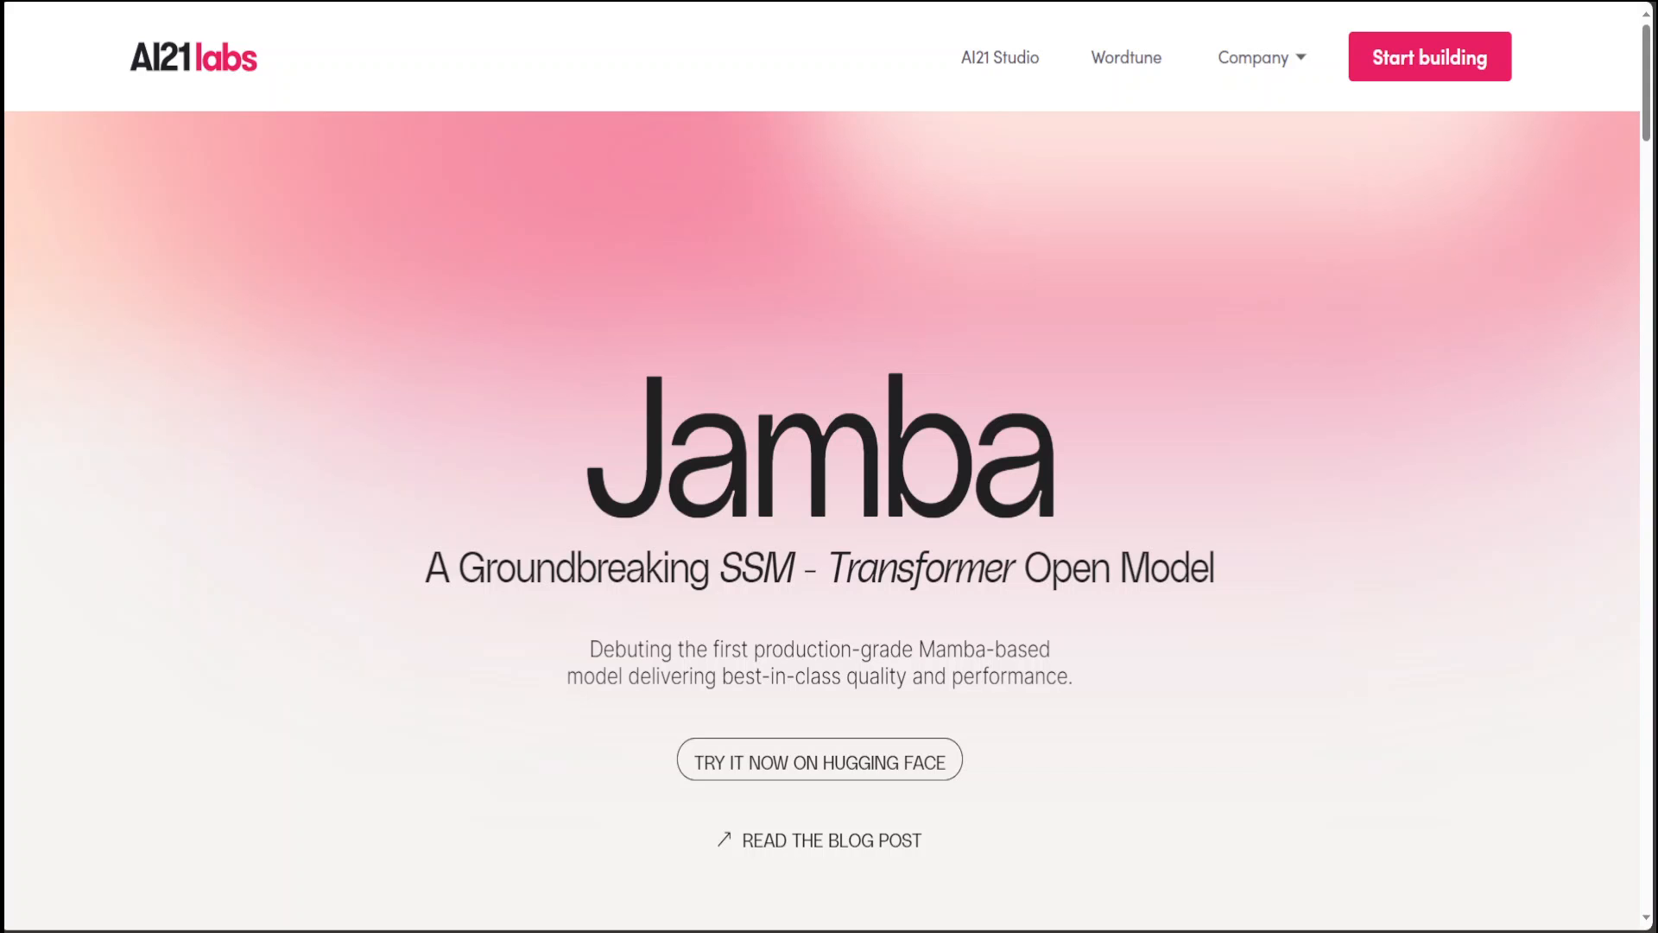
pyautogui.moveTo(738, 98)
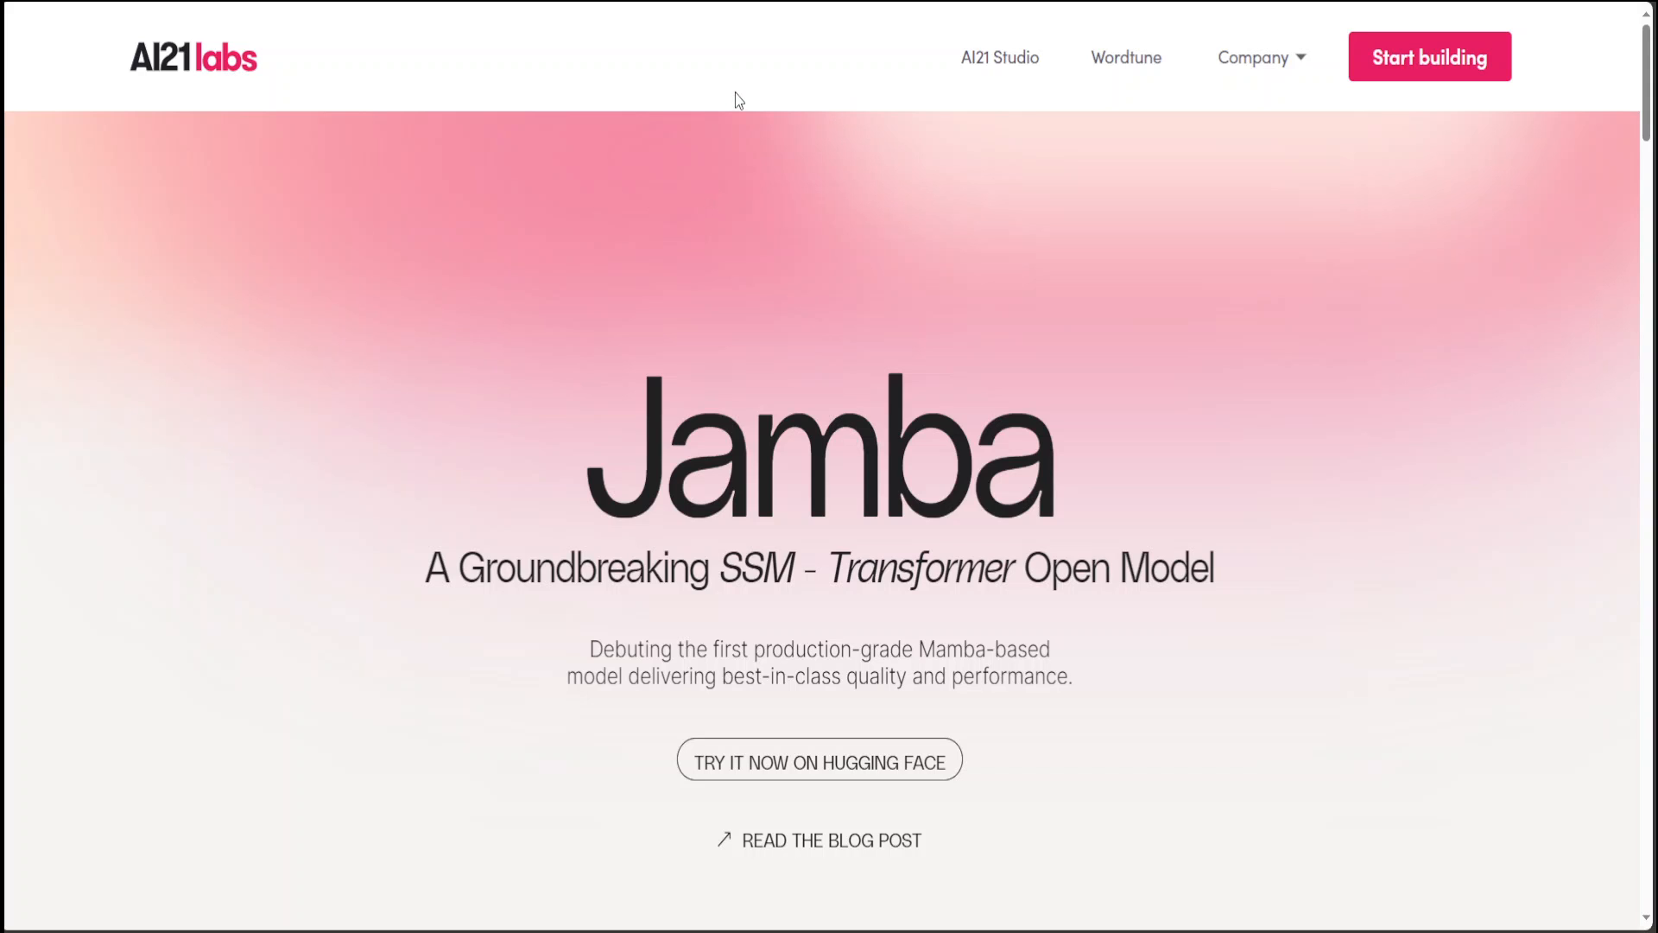
pyautogui.moveTo(725, 104)
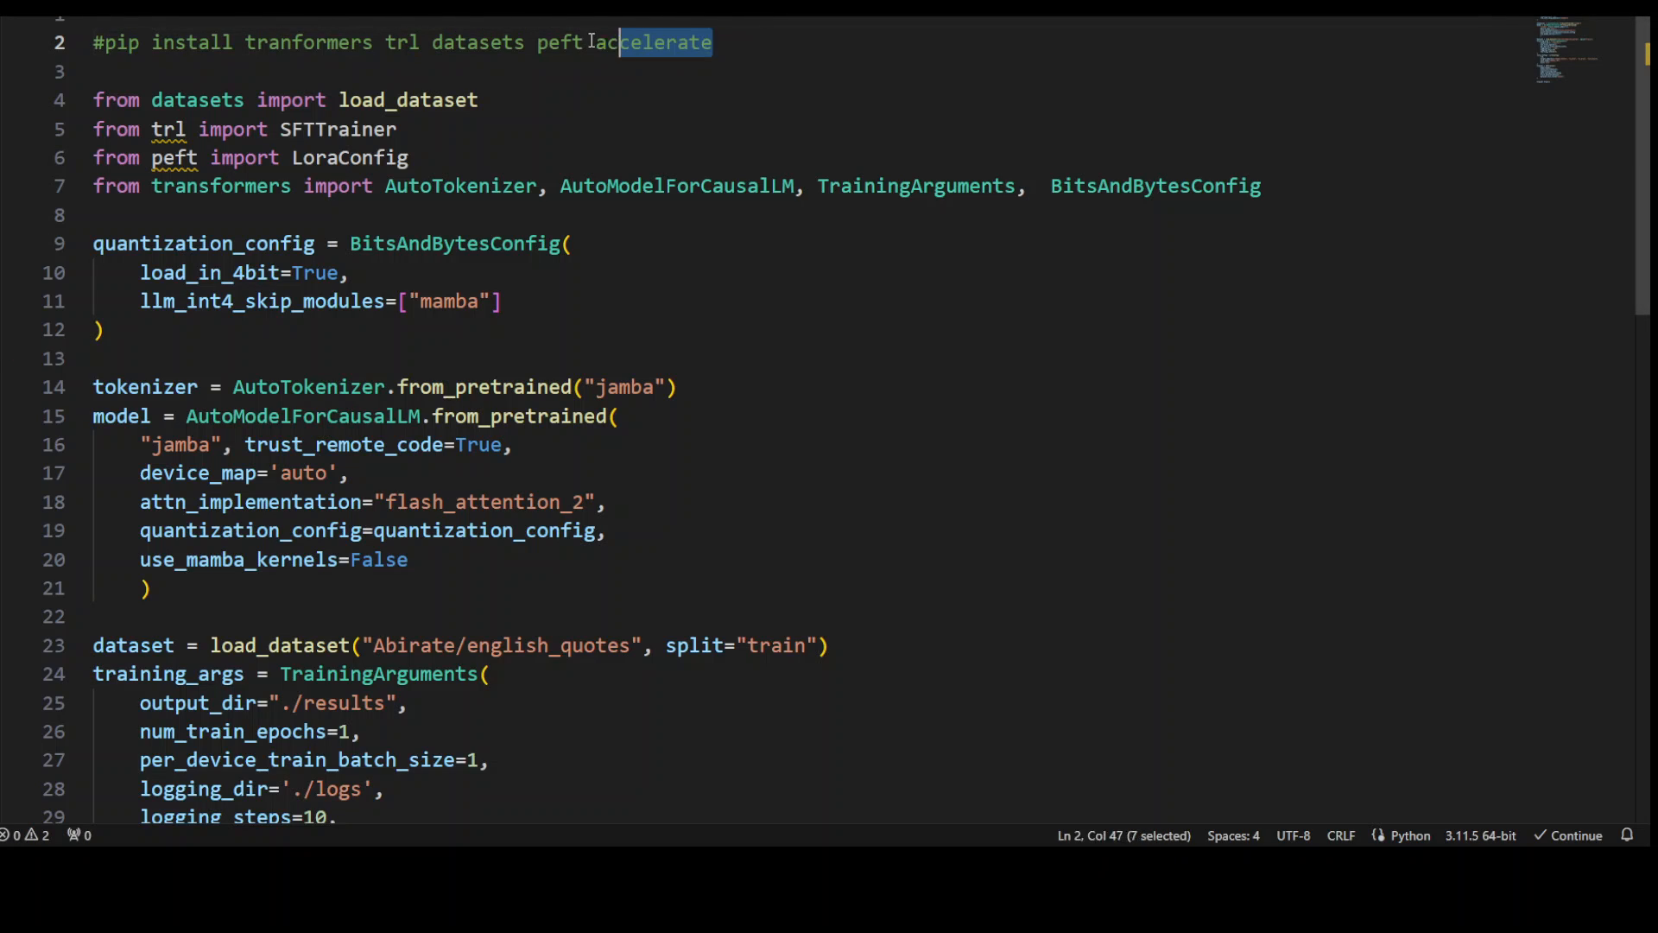
# - Highlight the SFTTrainer import on line 5 of the Jamba fine-tuning script
pyautogui.doubleClick(335, 128)
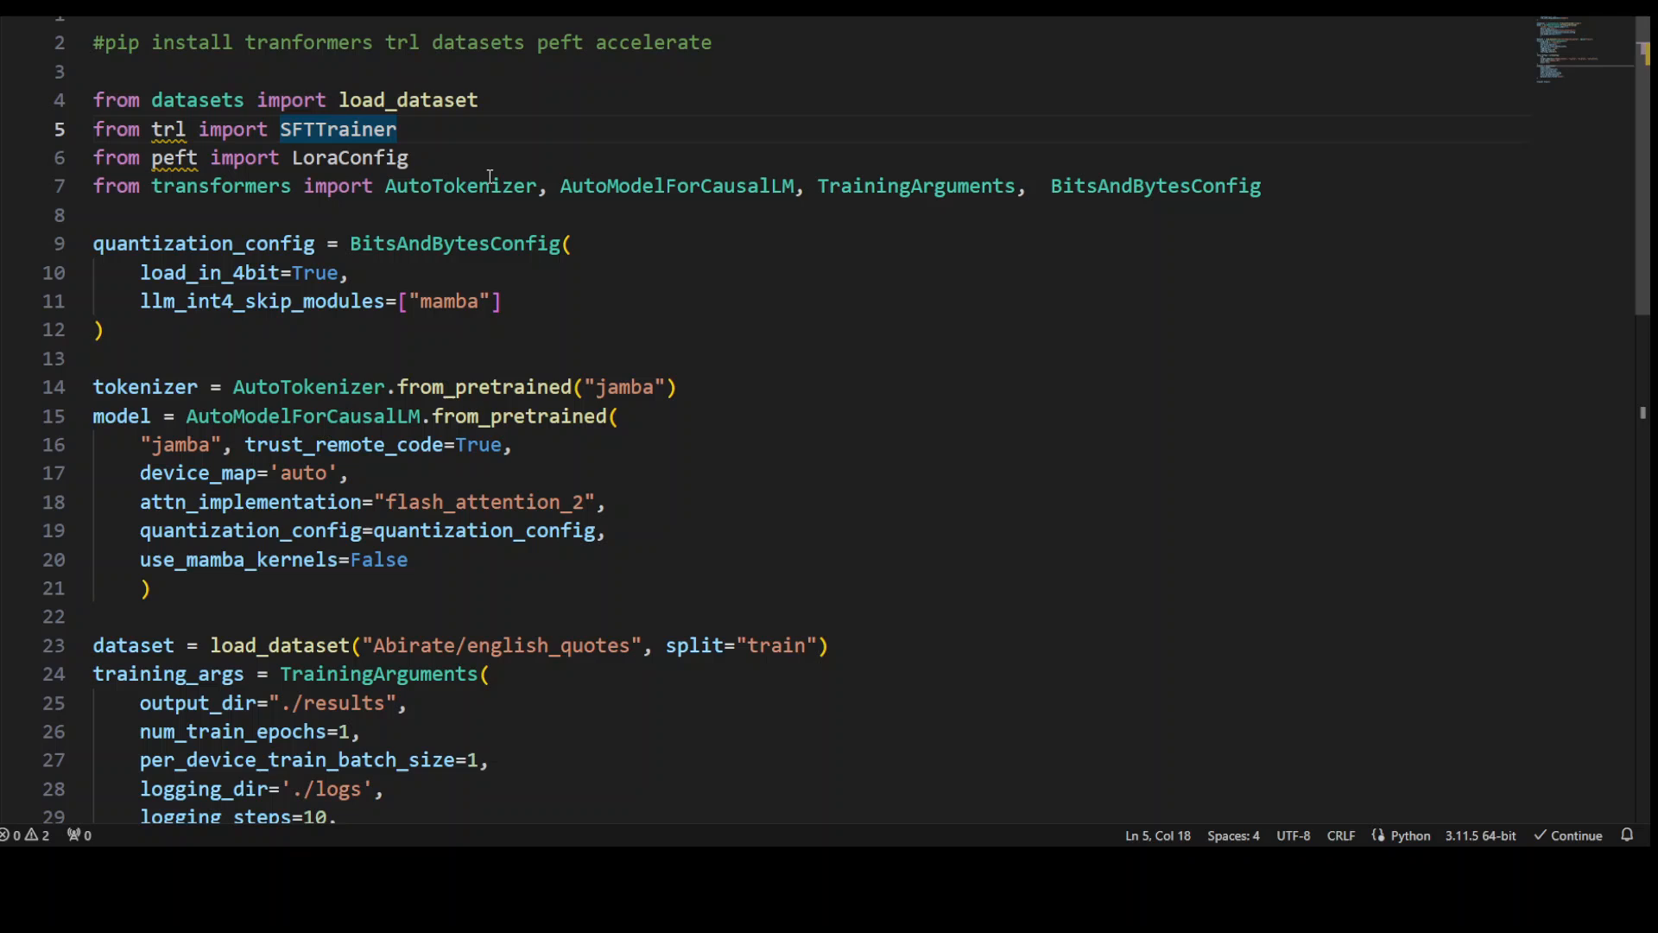
pyautogui.moveTo(169, 128)
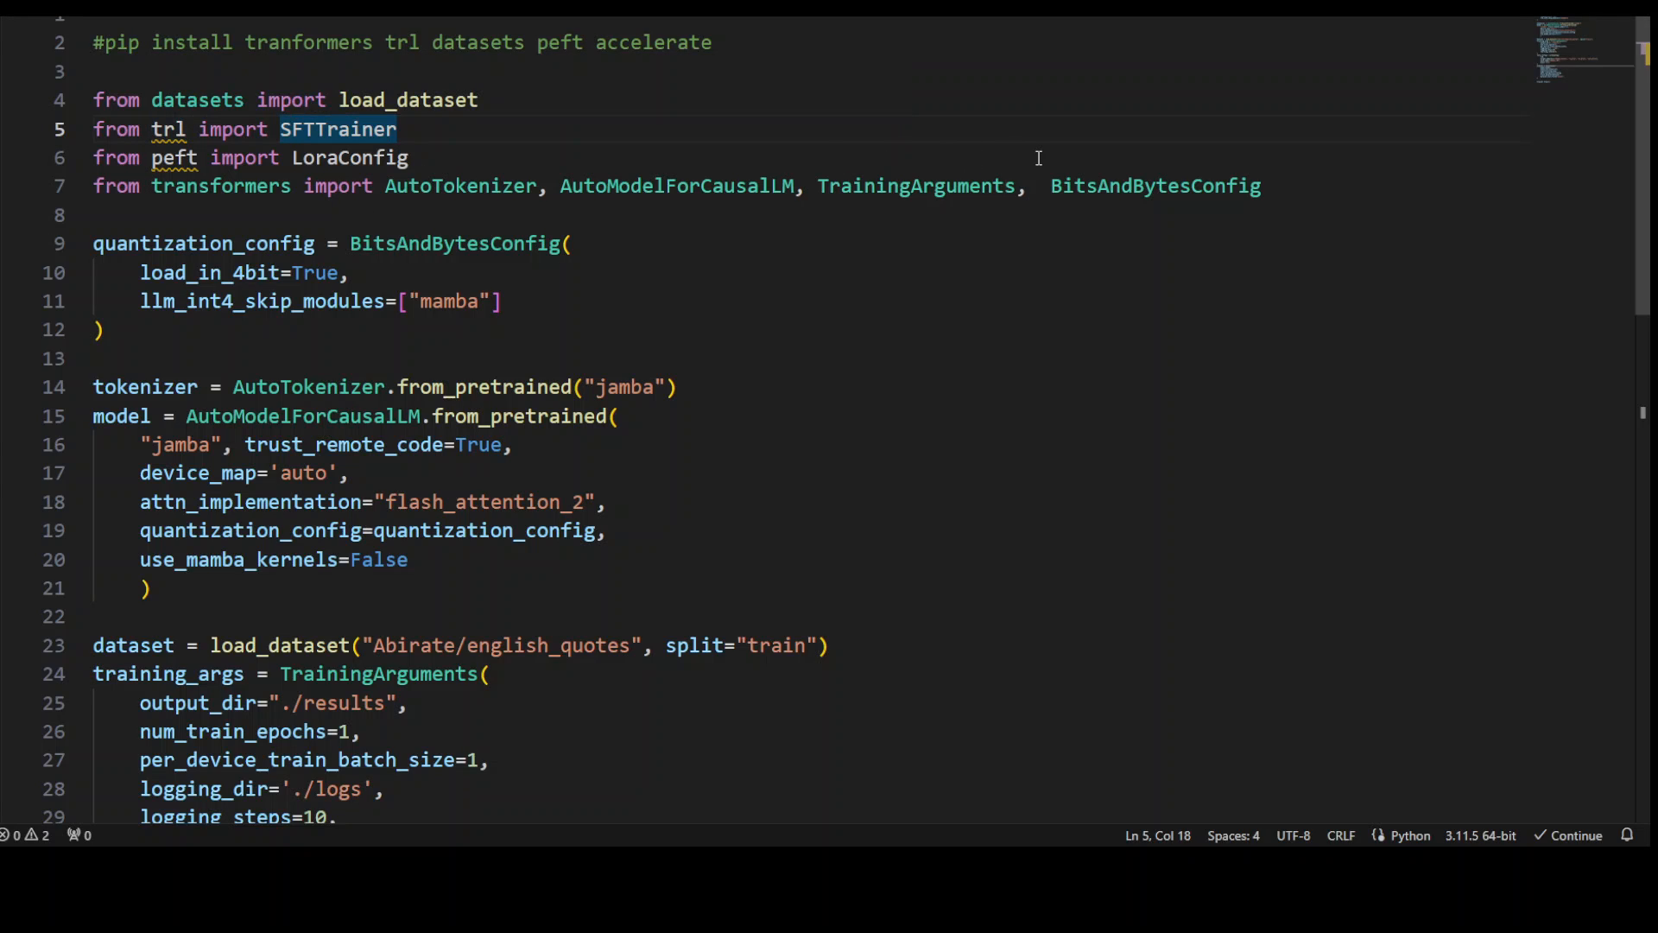
pyautogui.moveTo(971, 282)
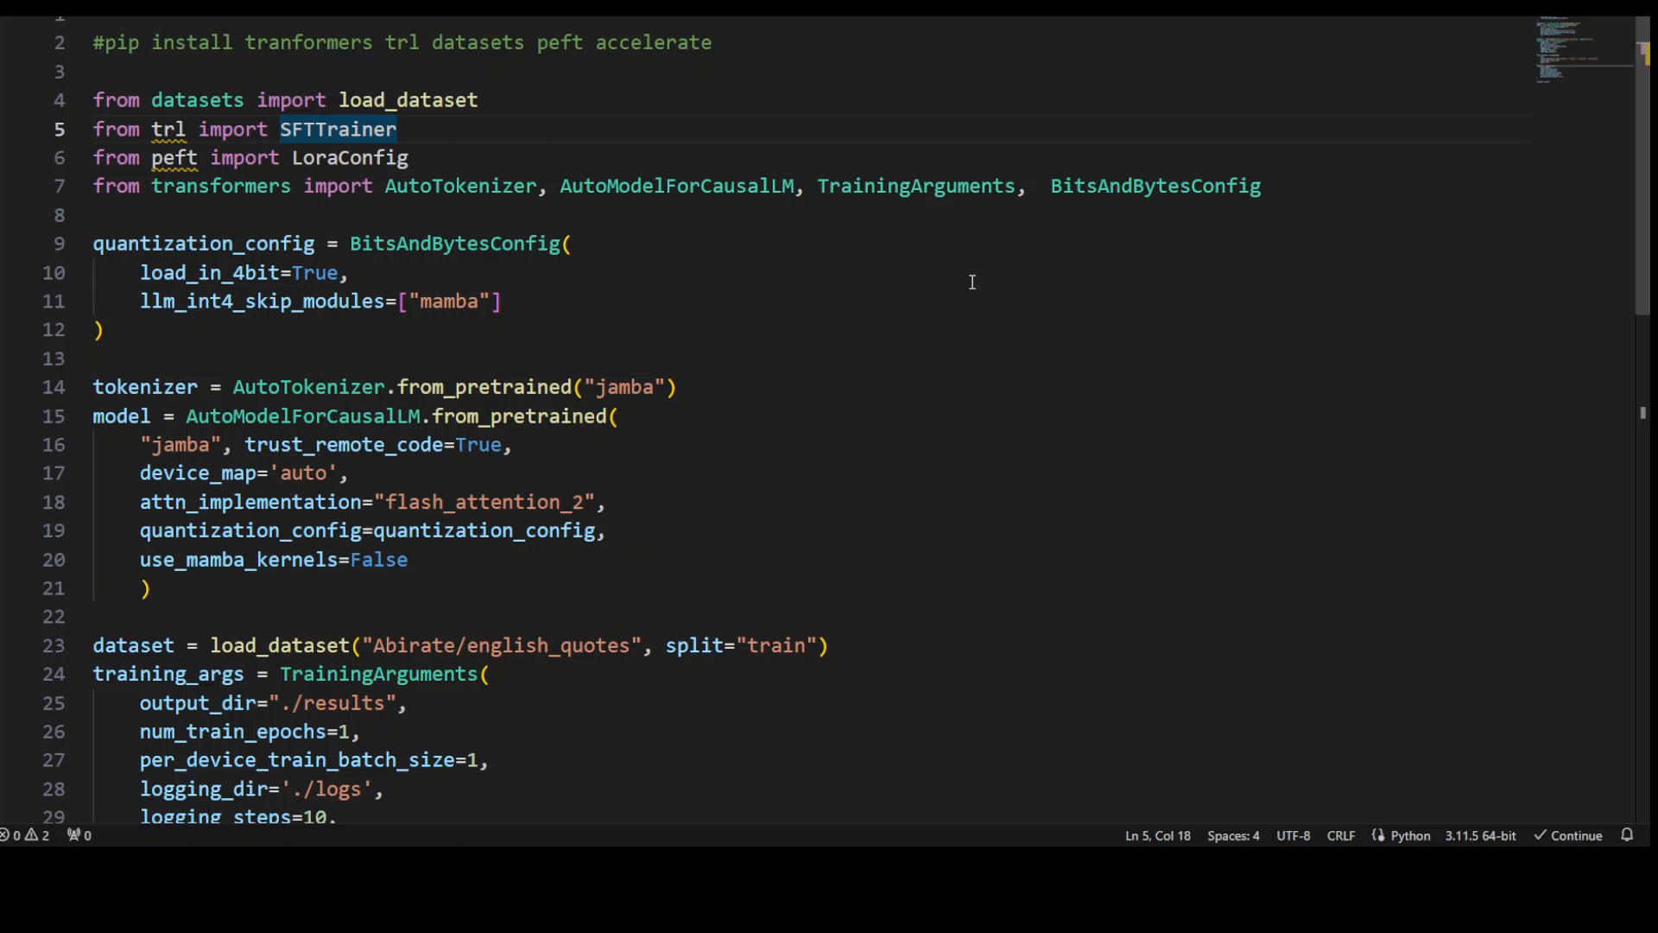
pyautogui.moveTo(570, 465)
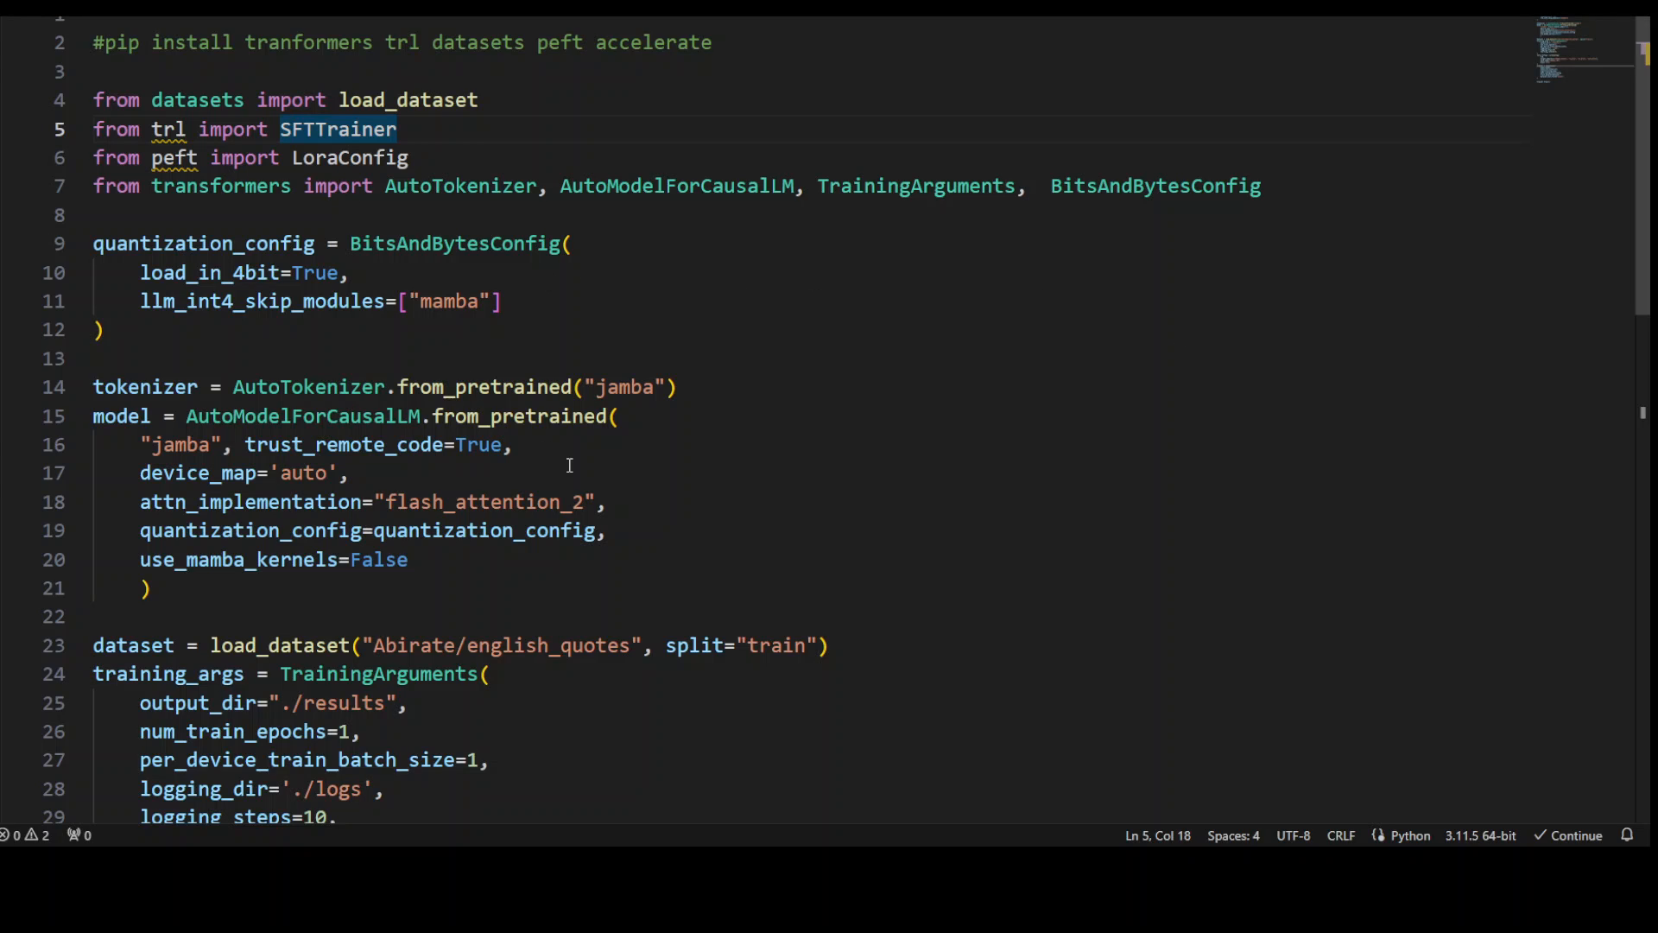
pyautogui.moveTo(565, 461)
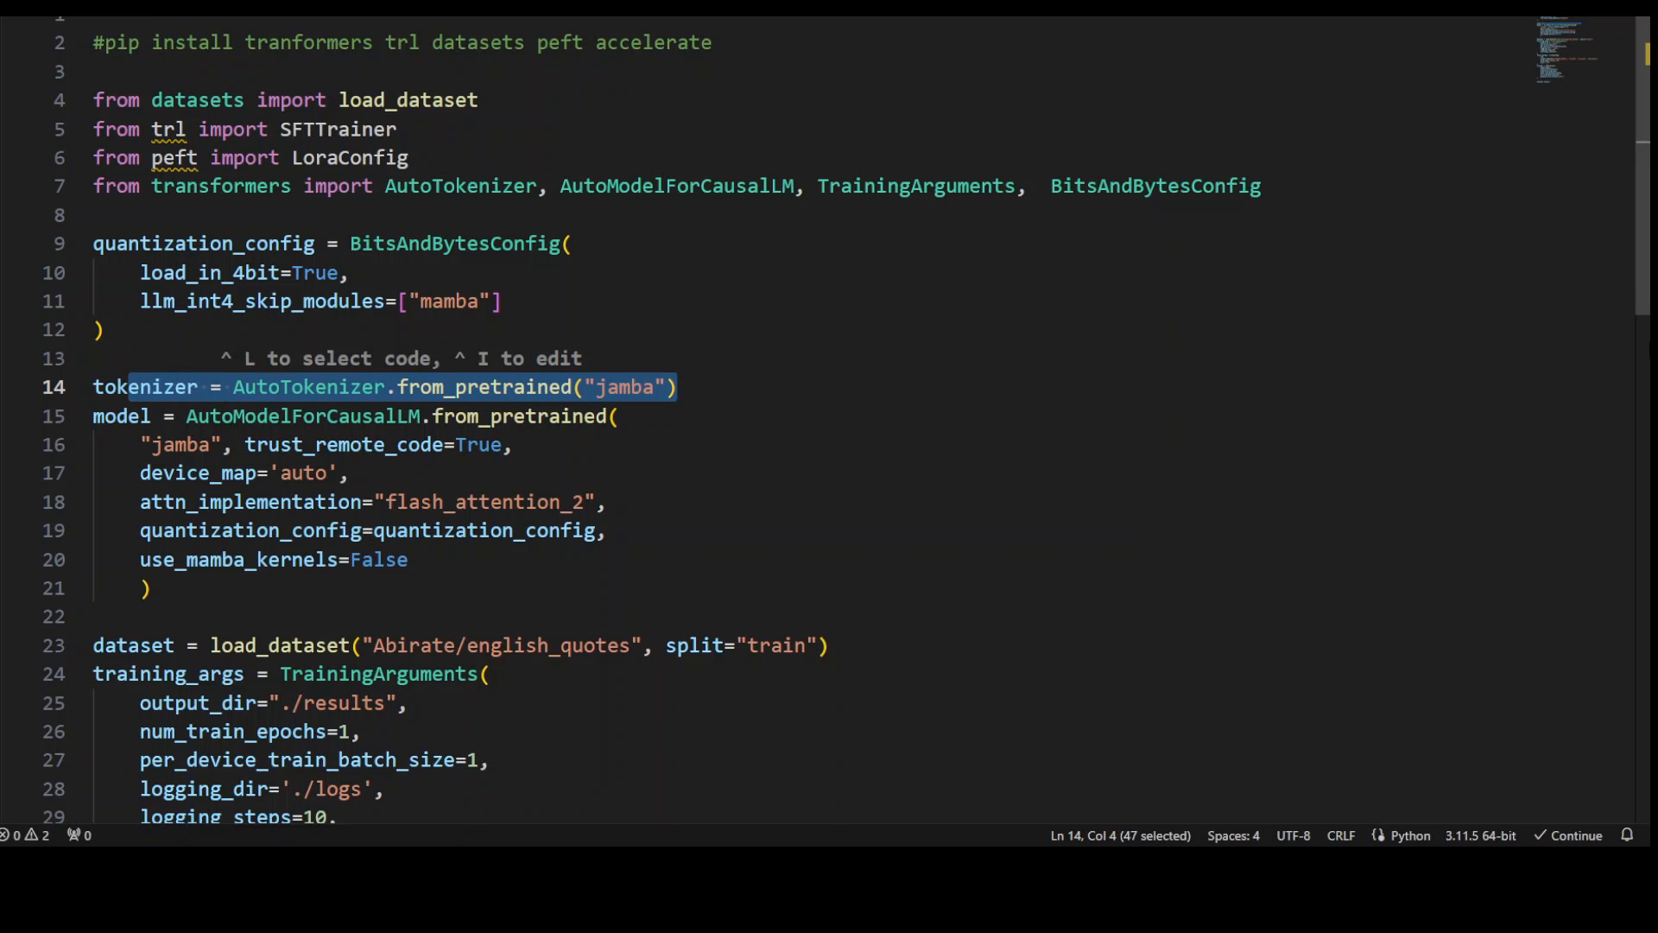
pyautogui.scroll(-3)
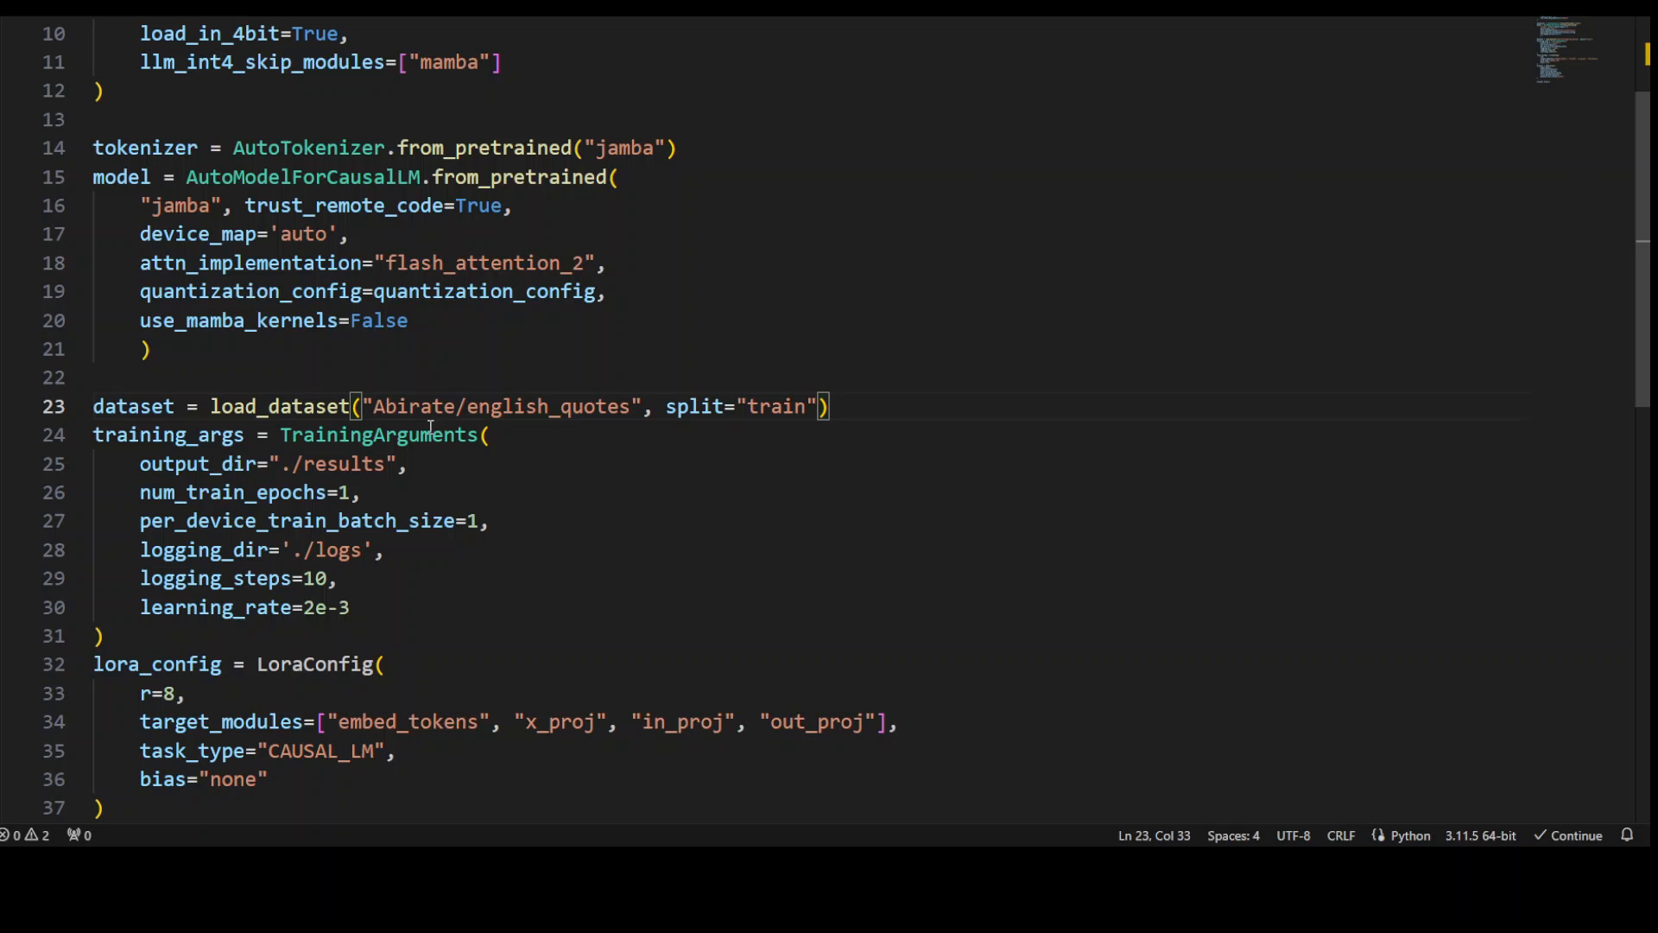
pyautogui.moveTo(342, 618)
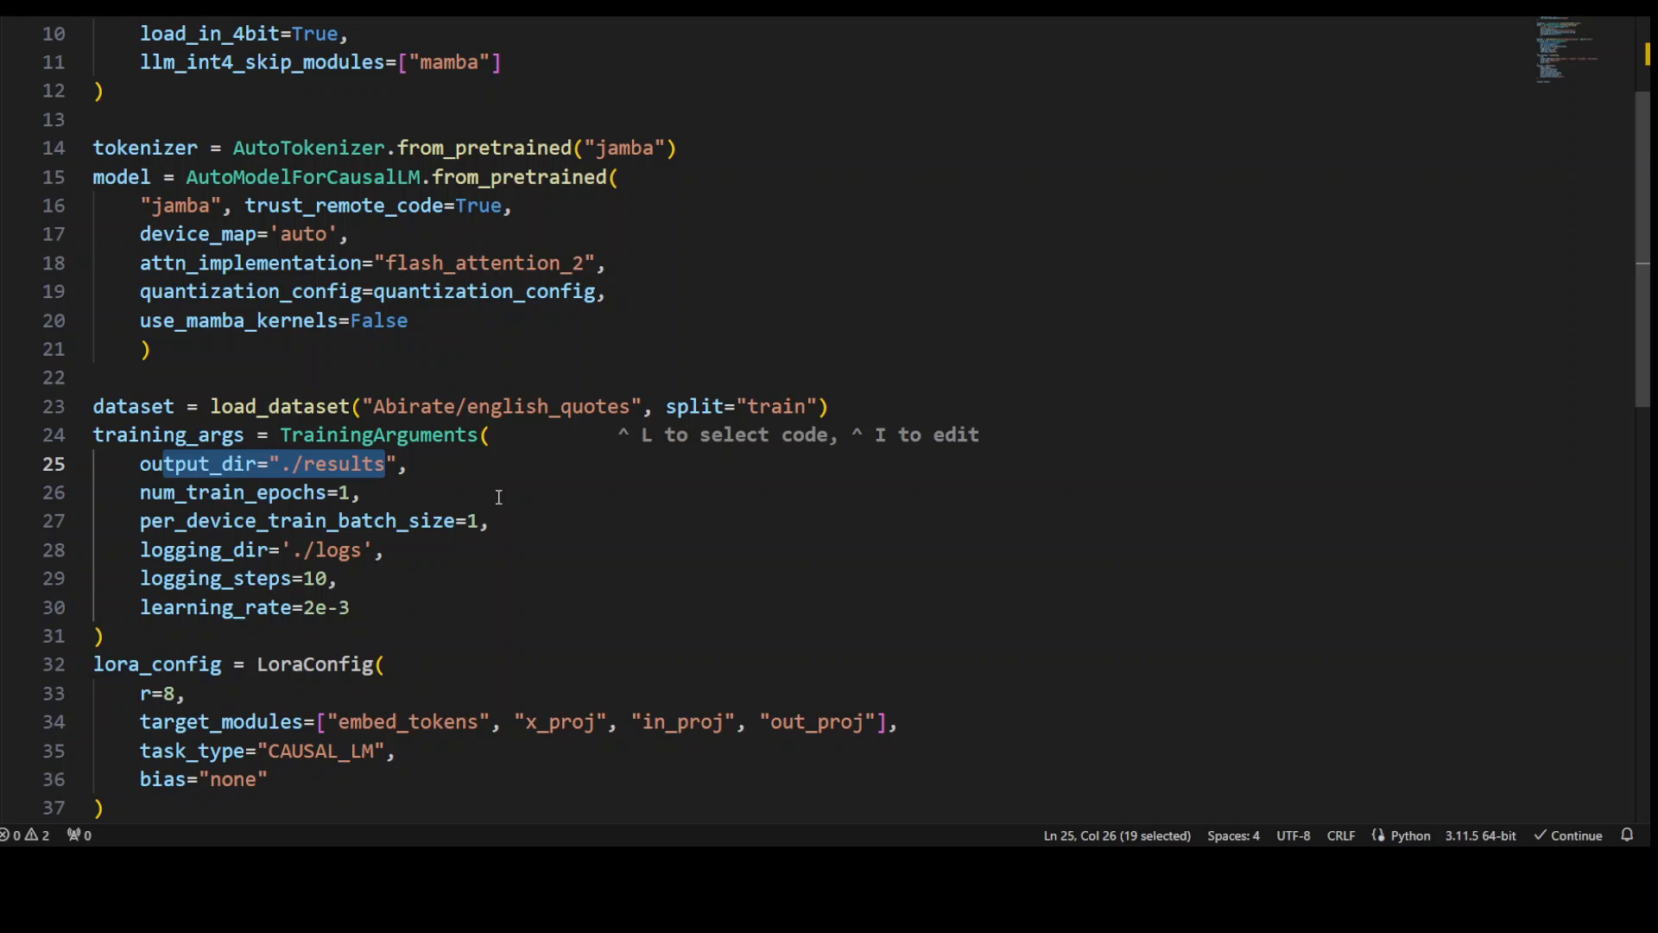
pyautogui.moveTo(275, 522)
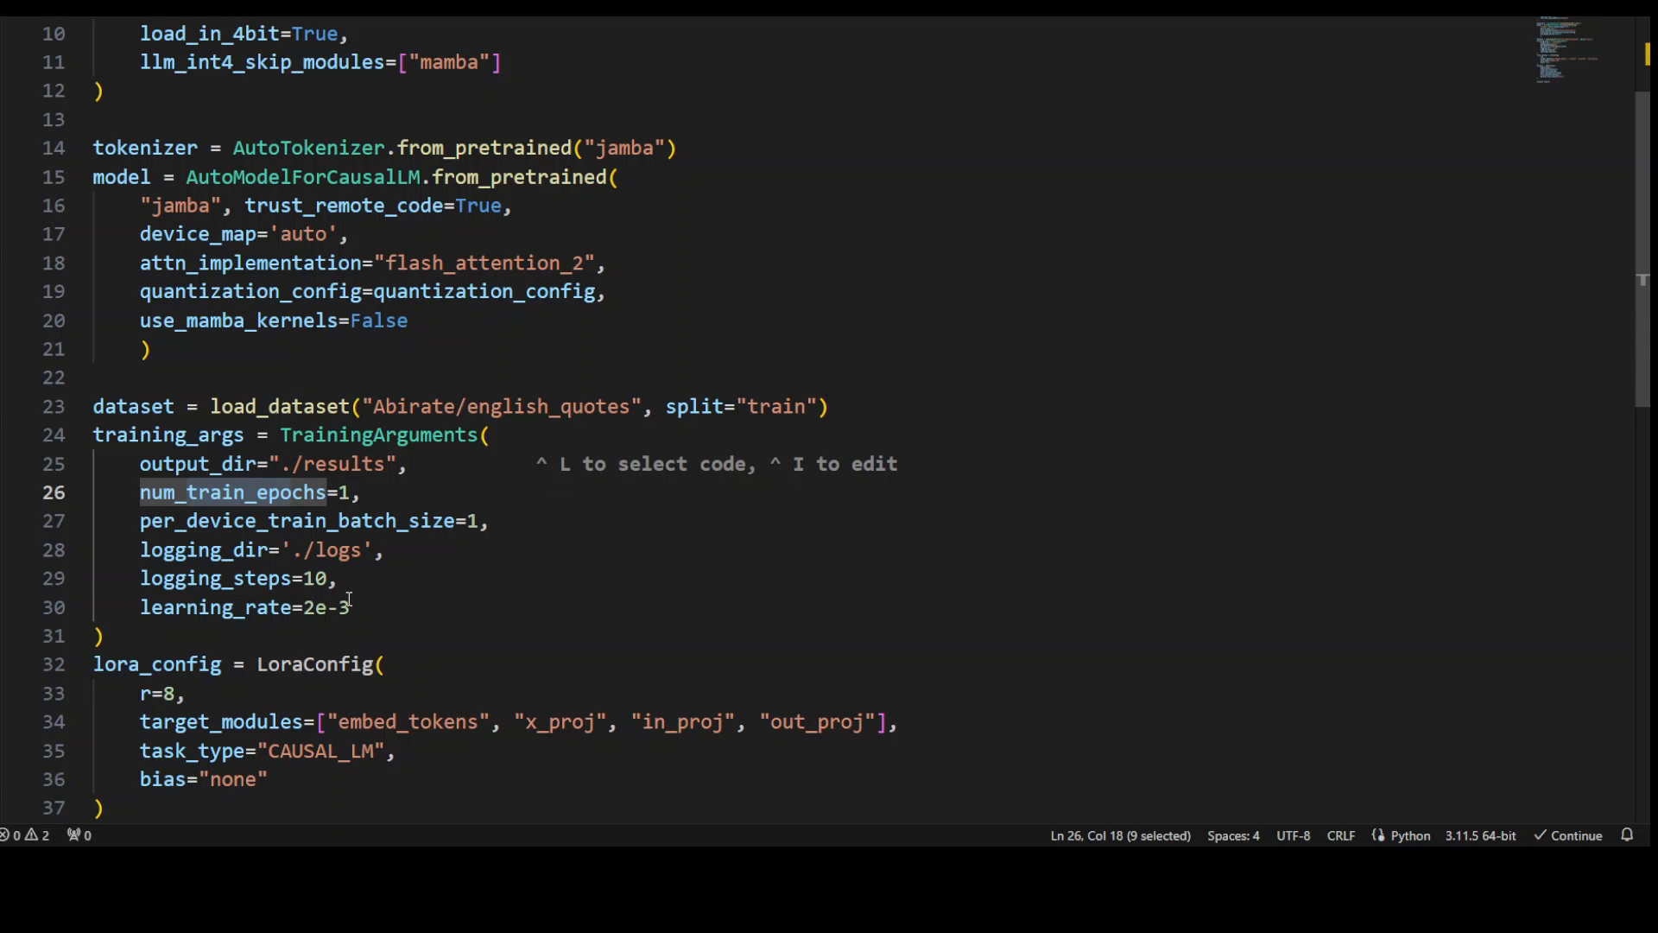
pyautogui.moveTo(577, 572)
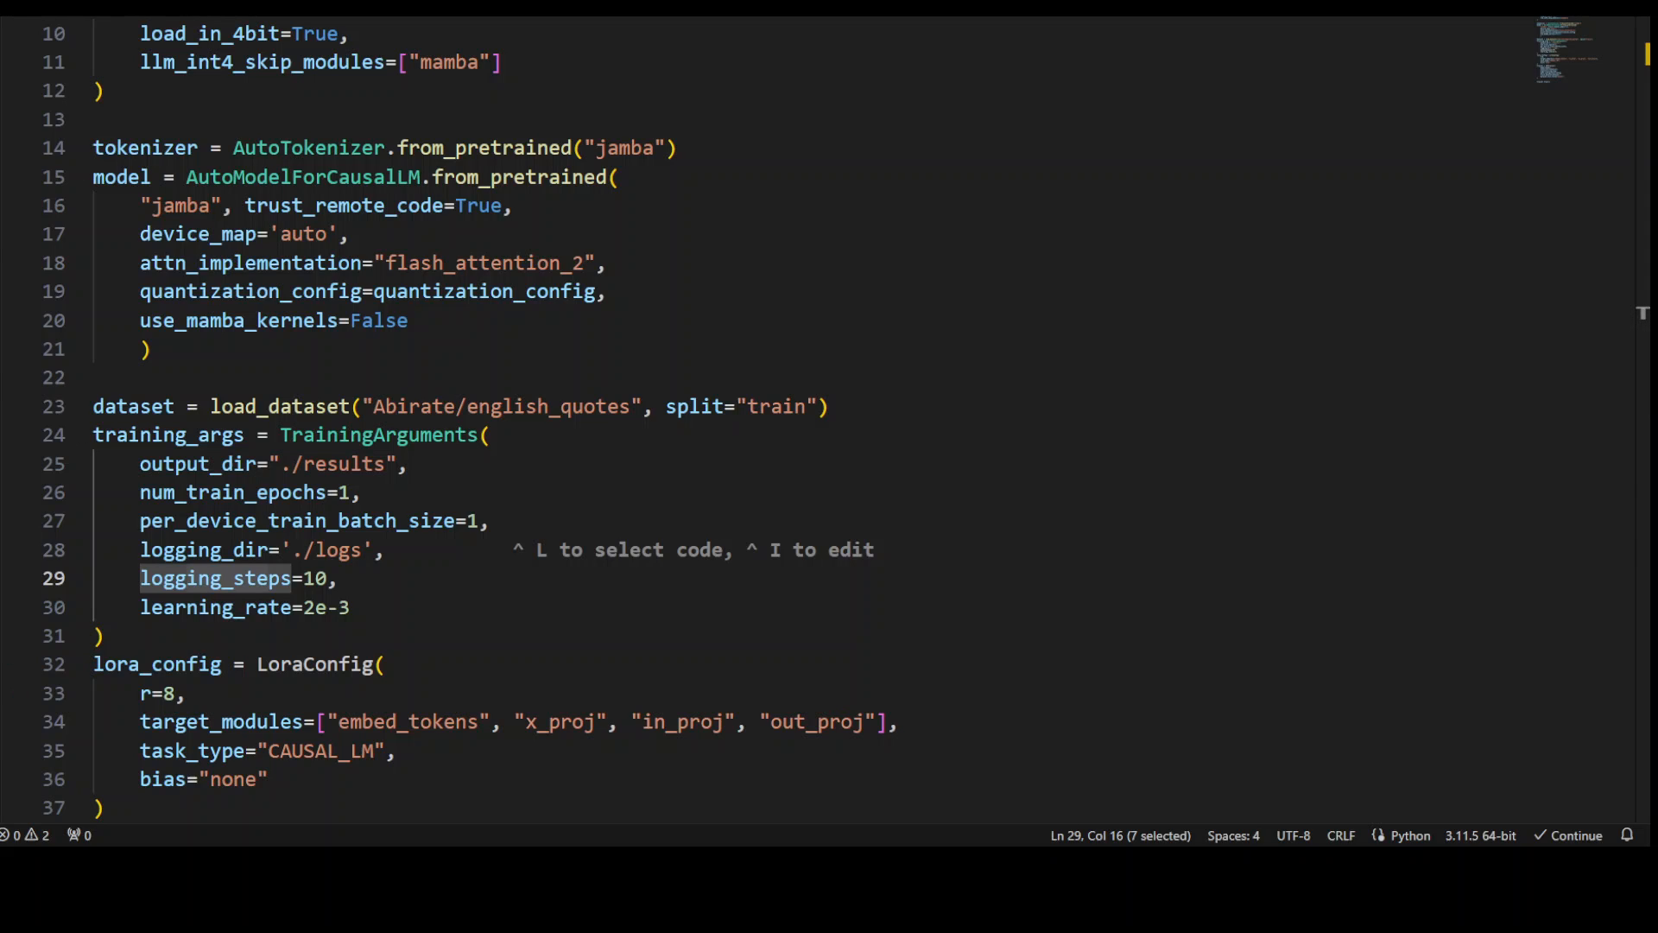
pyautogui.scroll(-3)
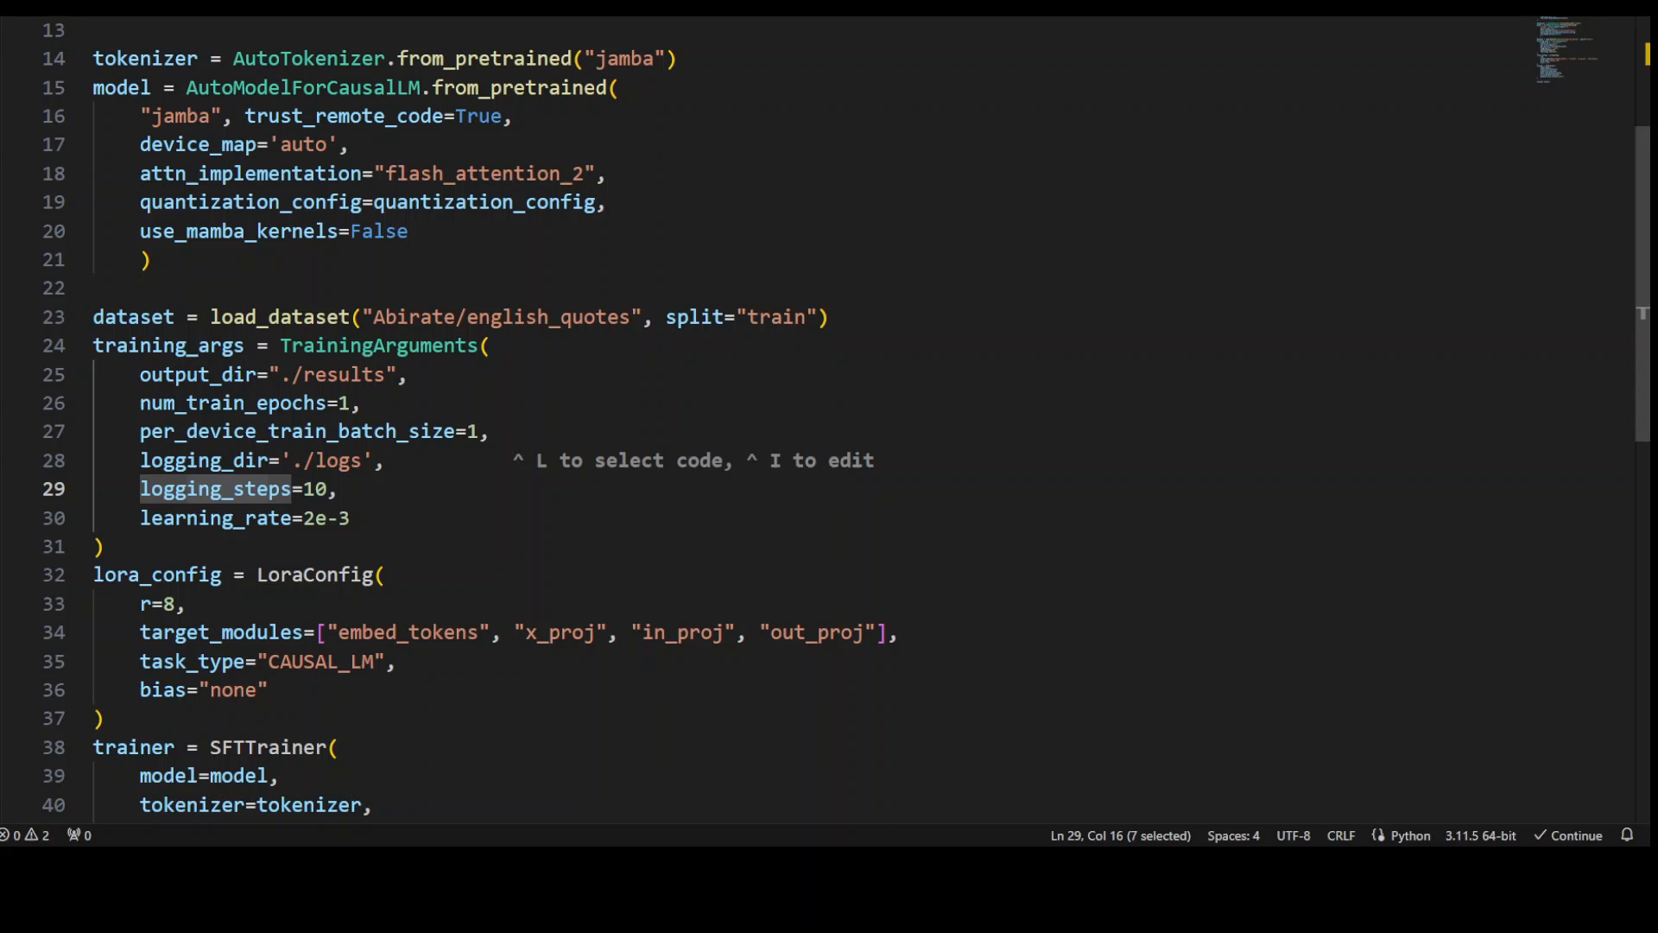
pyautogui.doubleClick(404, 633)
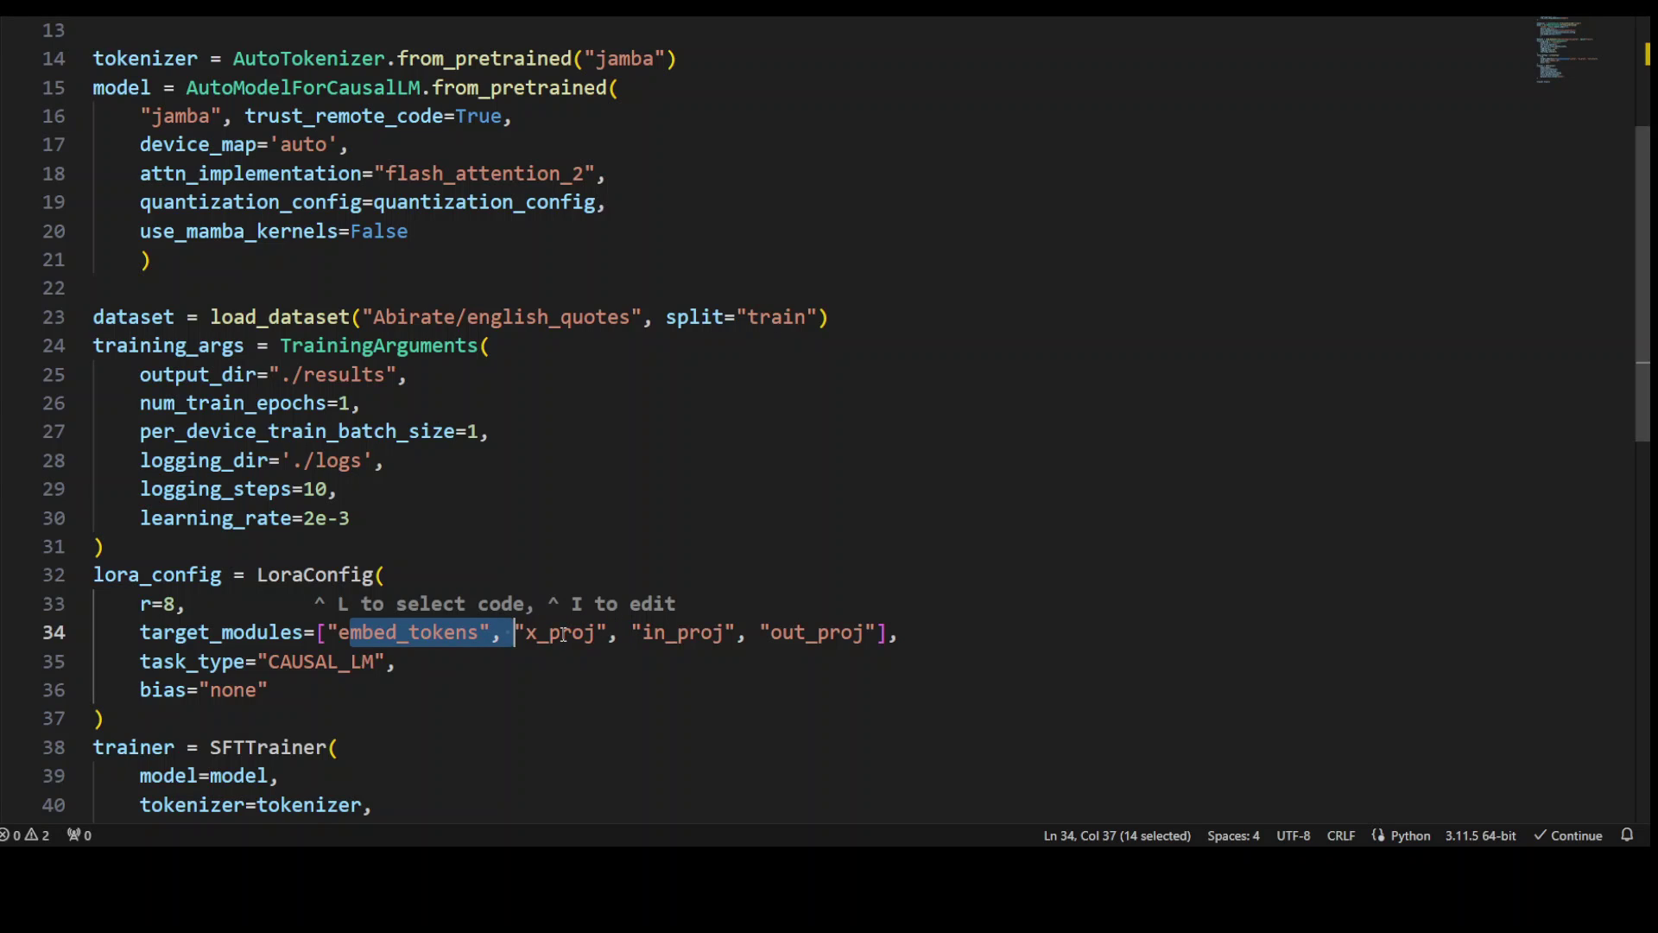
pyautogui.moveTo(836, 635)
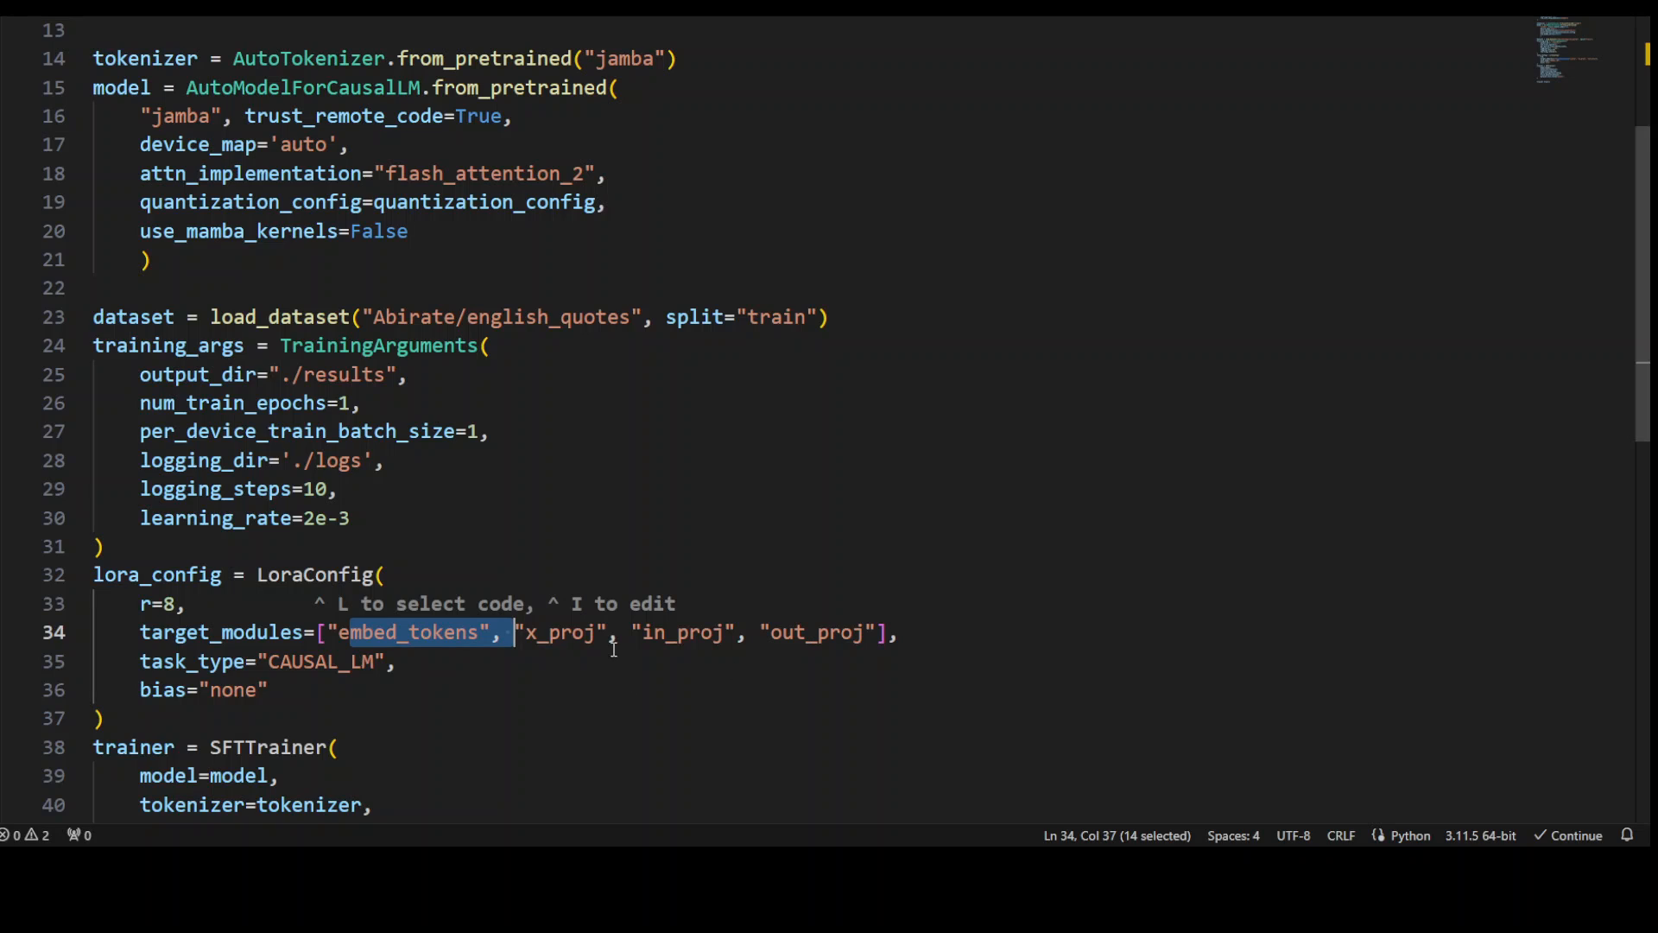
pyautogui.doubleClick(682, 632)
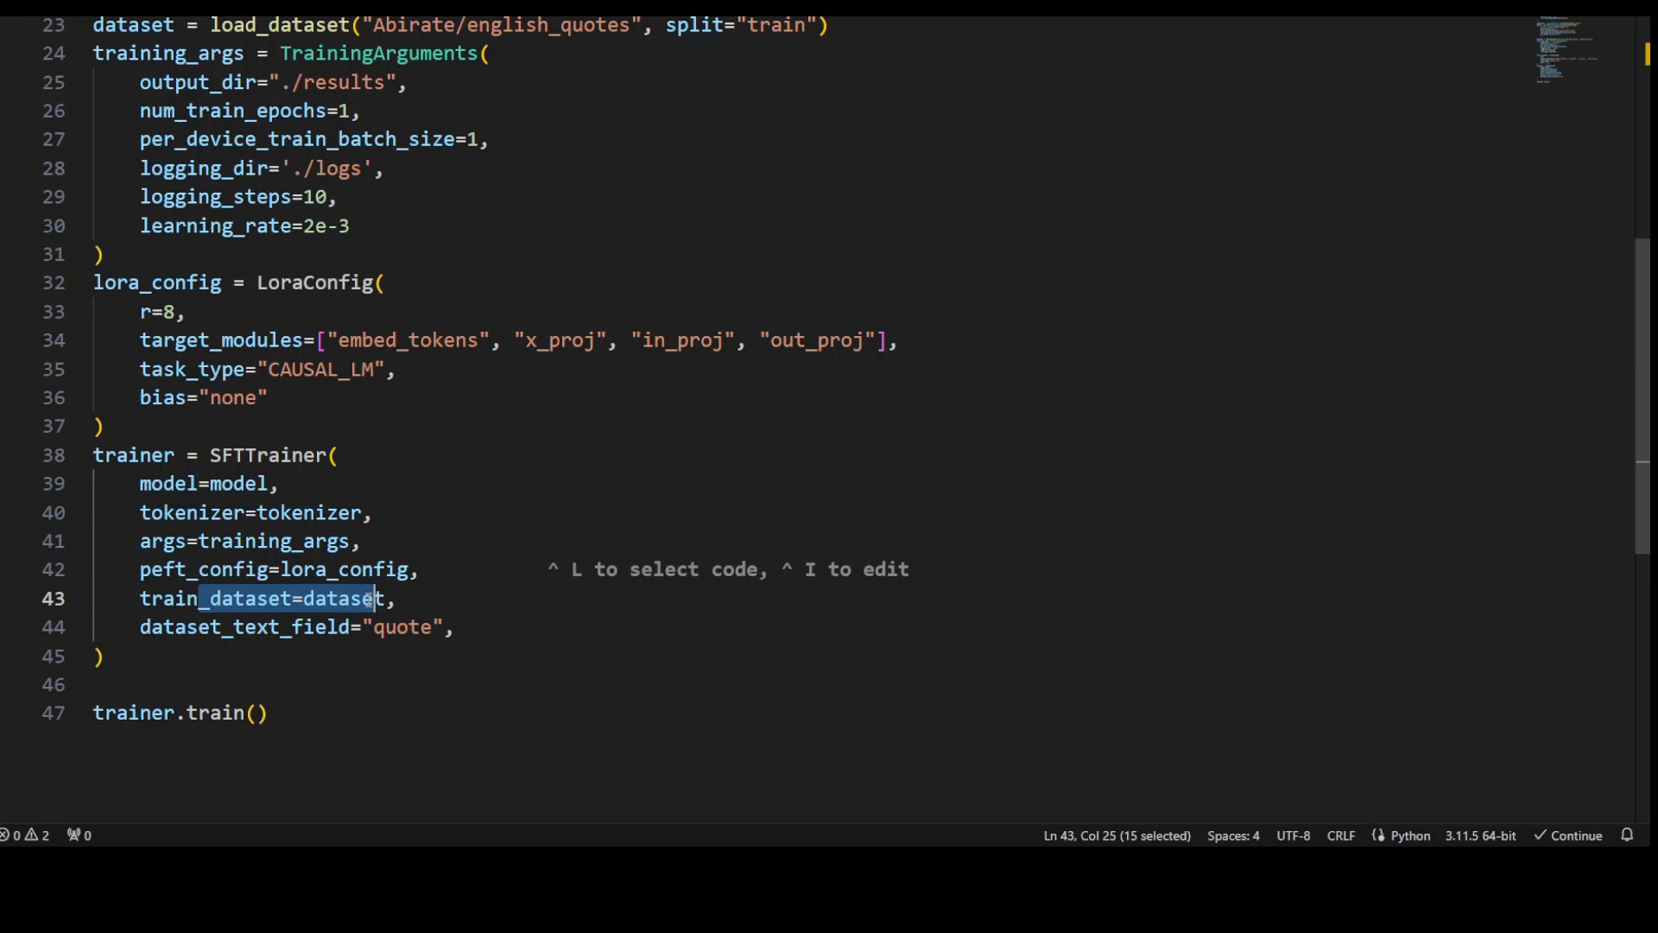
pyautogui.click(407, 627)
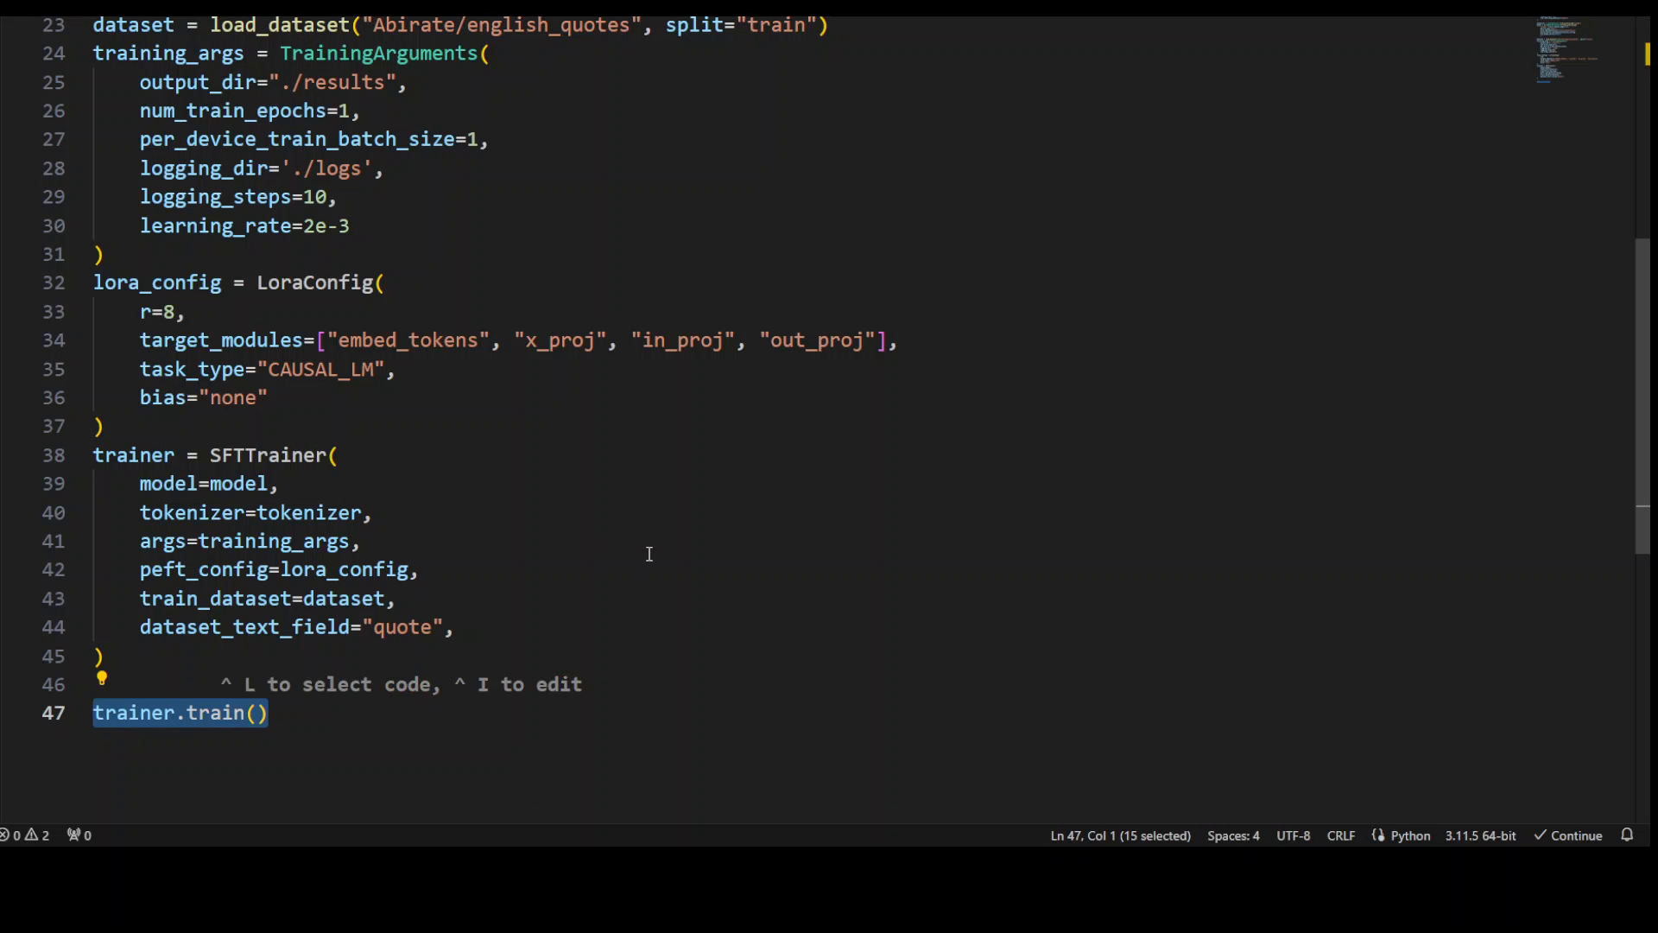
pyautogui.moveTo(774, 126)
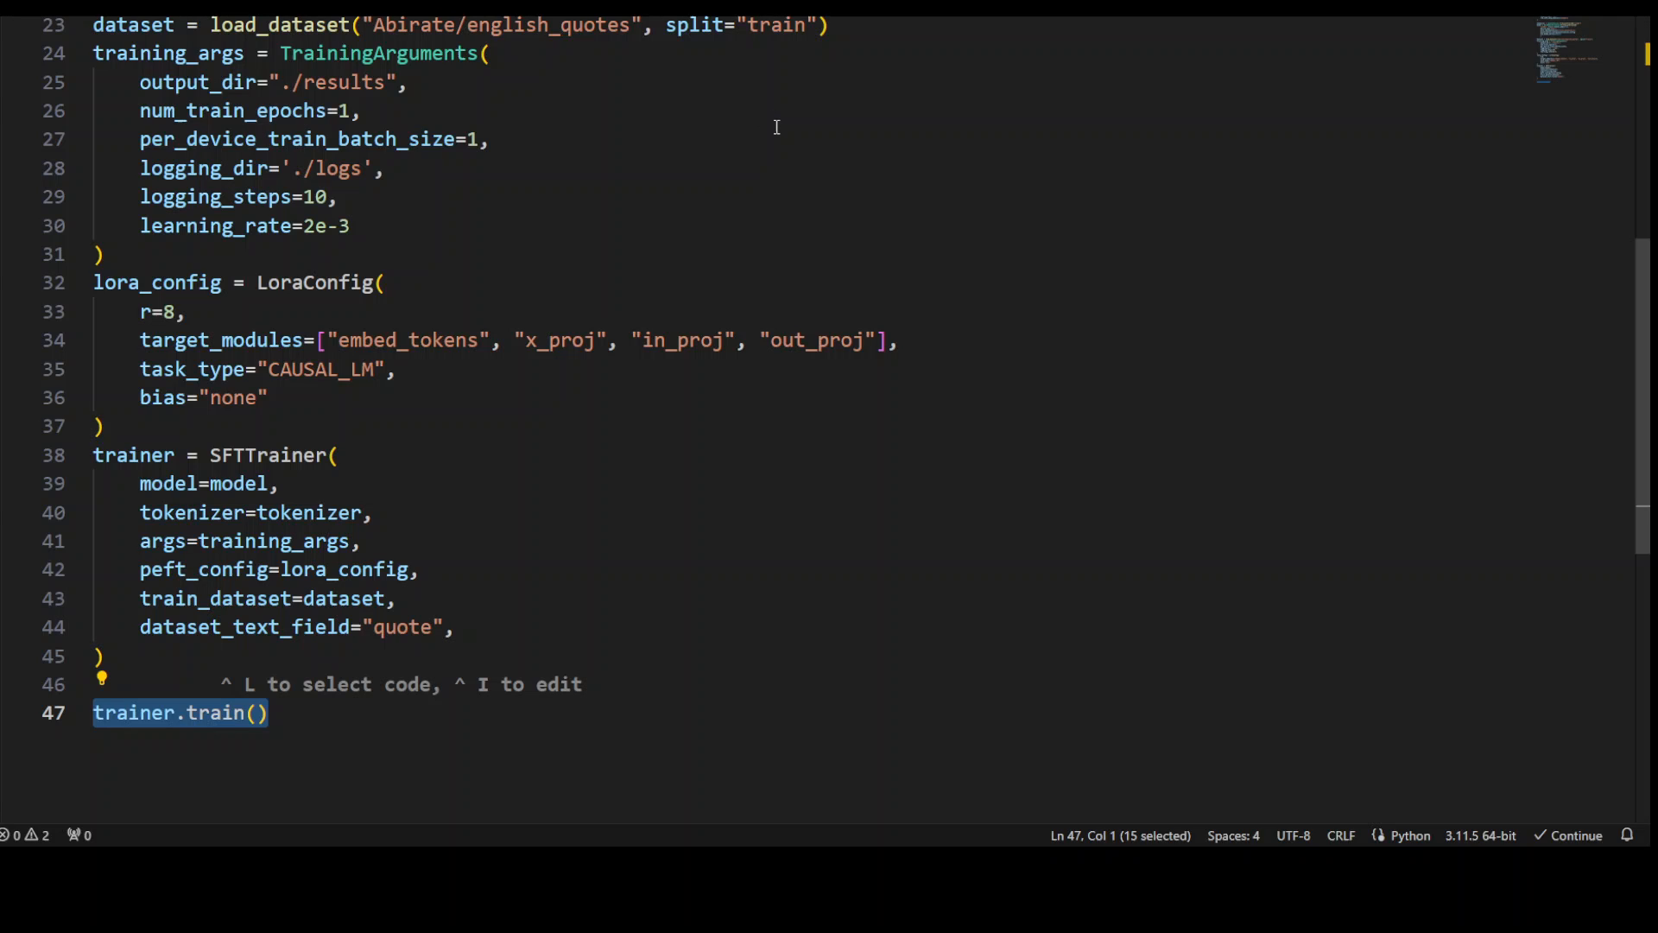
pyautogui.moveTo(722, 242)
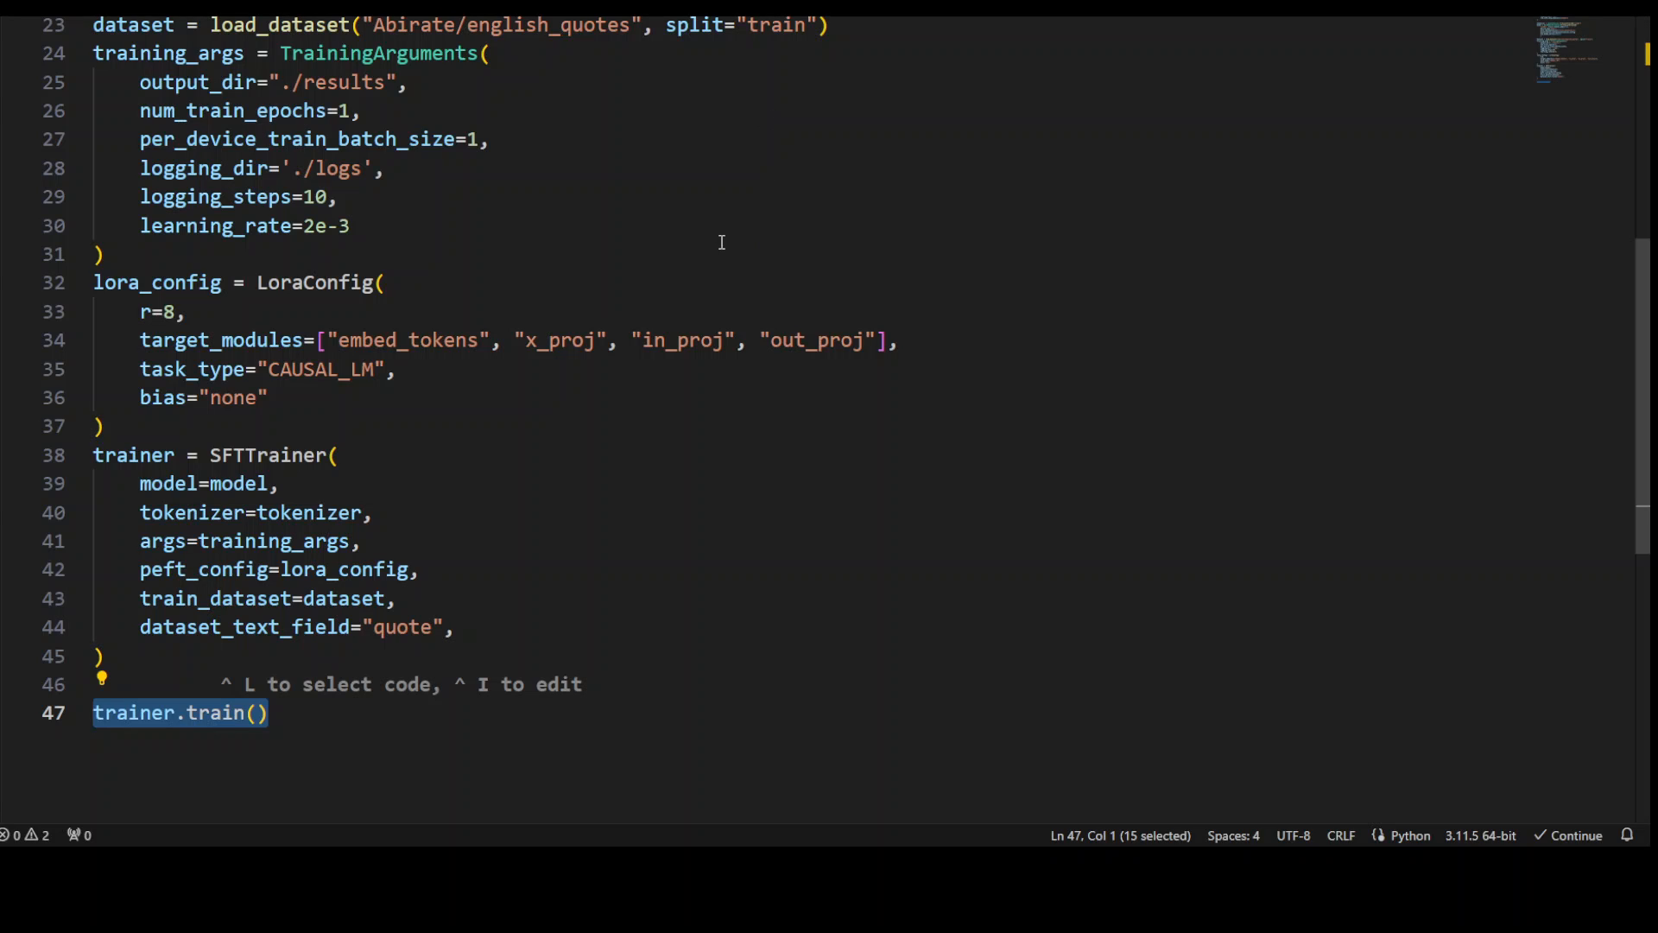